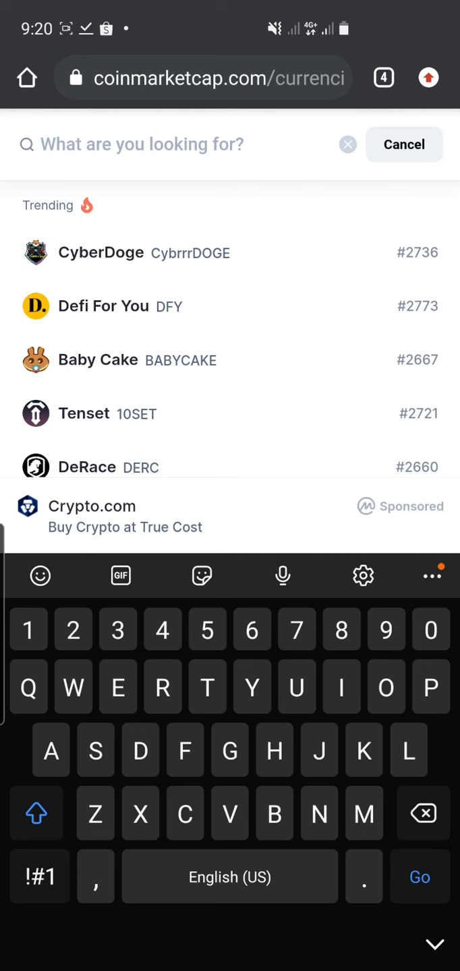
pyautogui.click(135, 143)
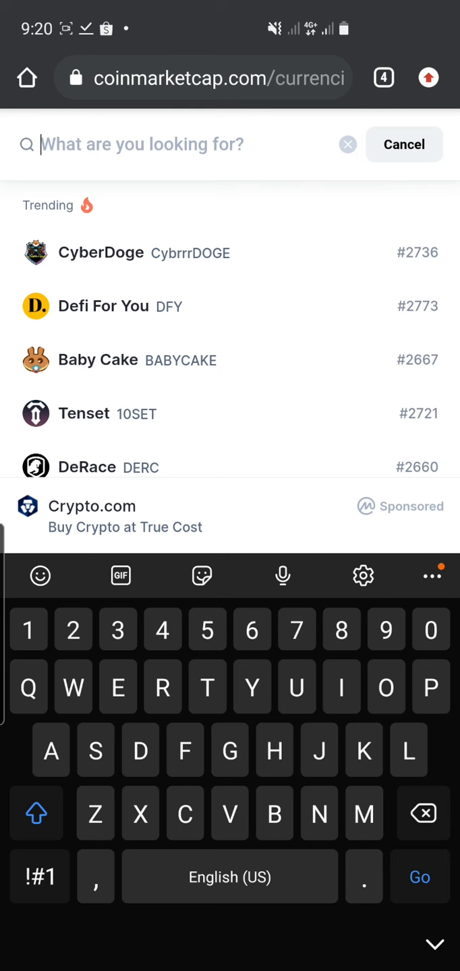